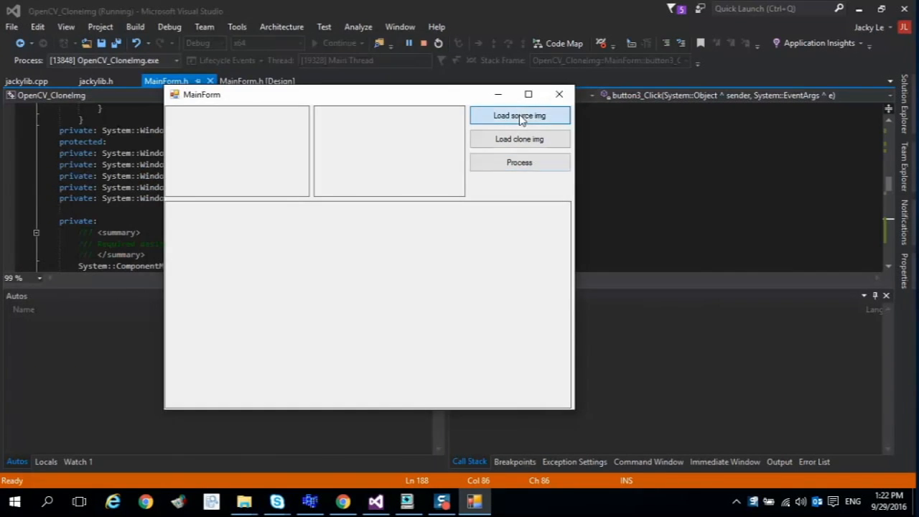
# Load the portrait and text source images and process each into the wood-texture background
pyautogui.click(520, 115)
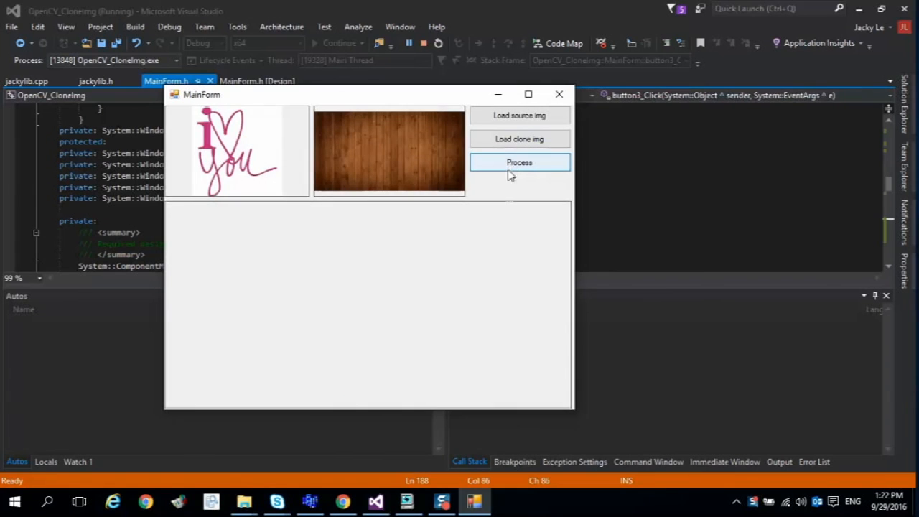
pyautogui.click(519, 162)
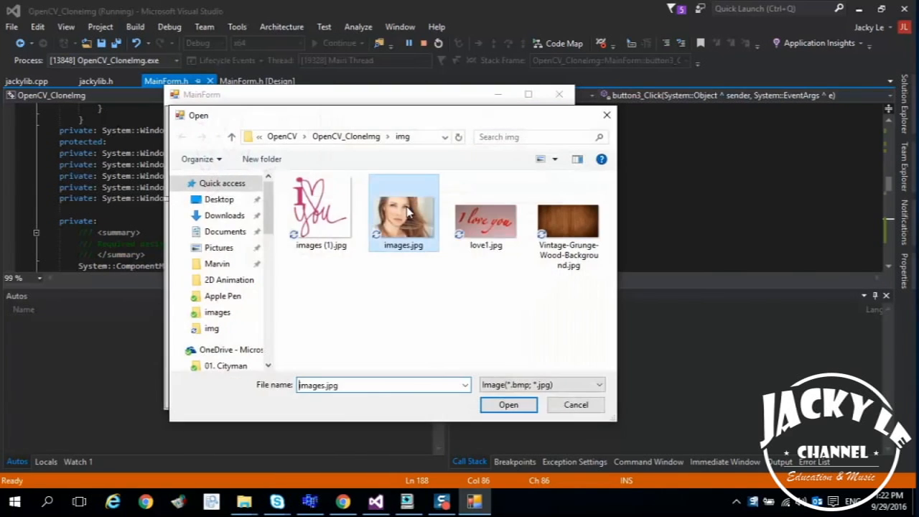
pyautogui.click(508, 404)
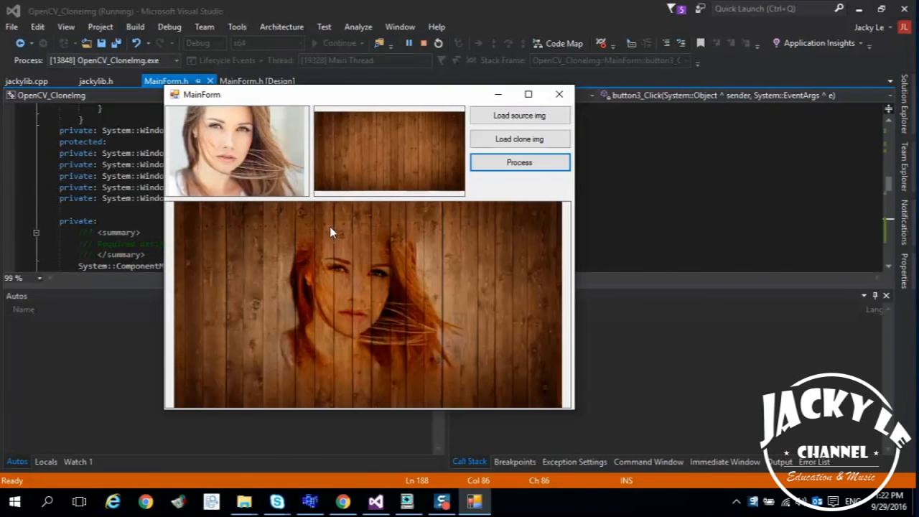
pyautogui.moveTo(495, 290)
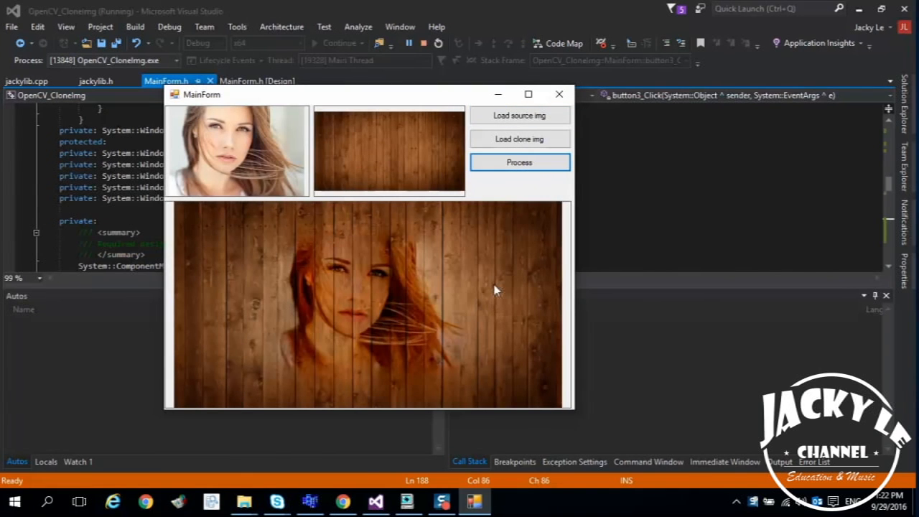
pyautogui.click(519, 115)
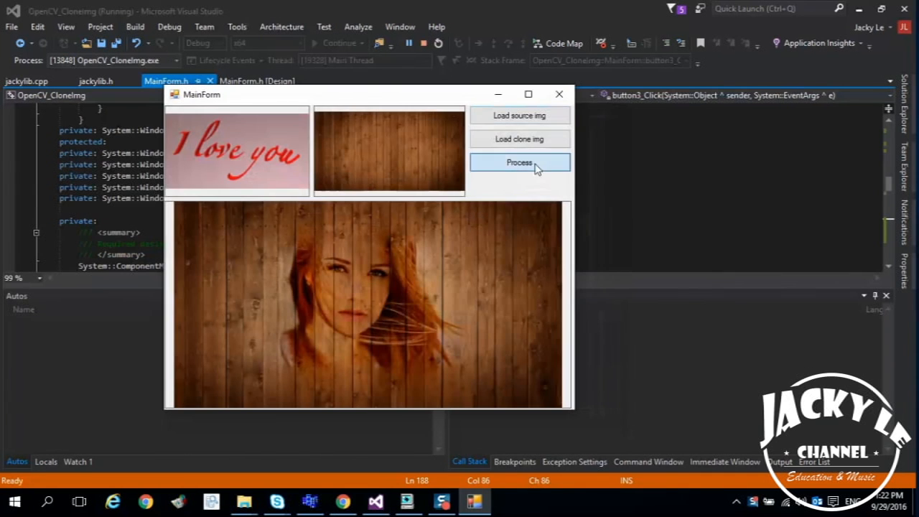
pyautogui.click(520, 161)
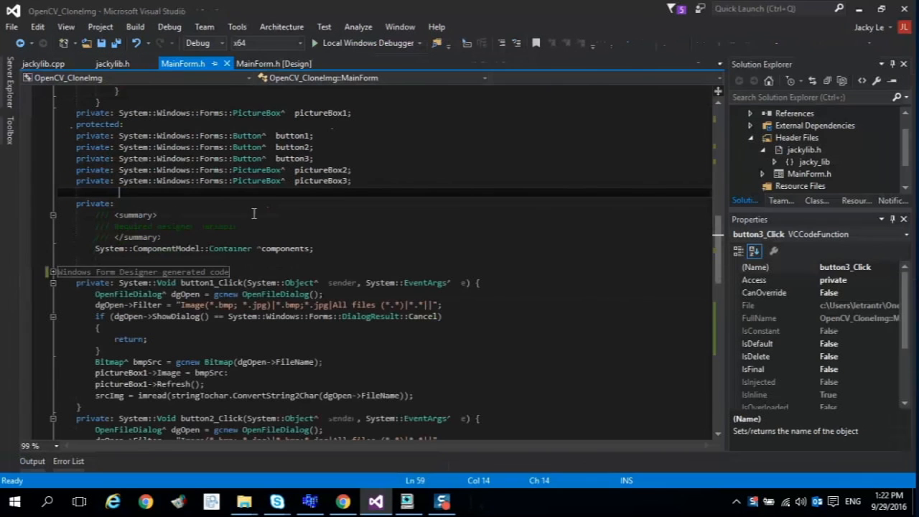
pyautogui.click(273, 63)
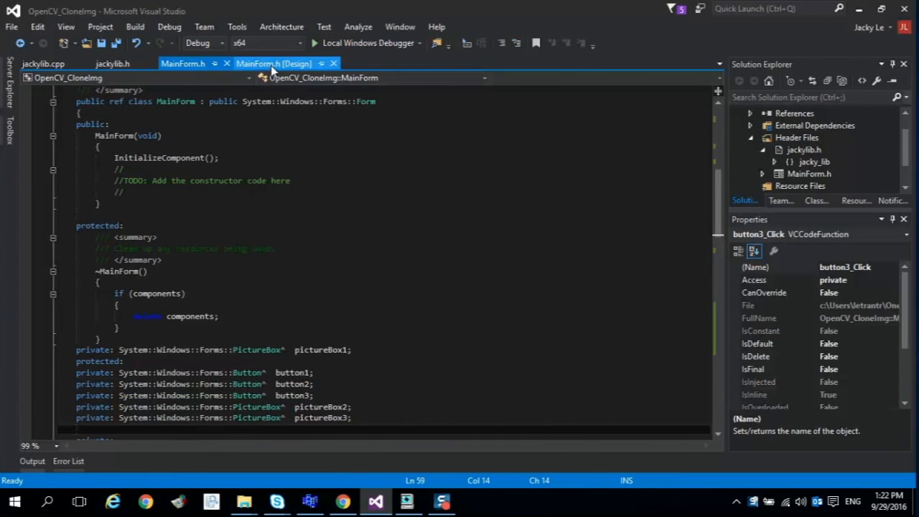
pyautogui.click(273, 64)
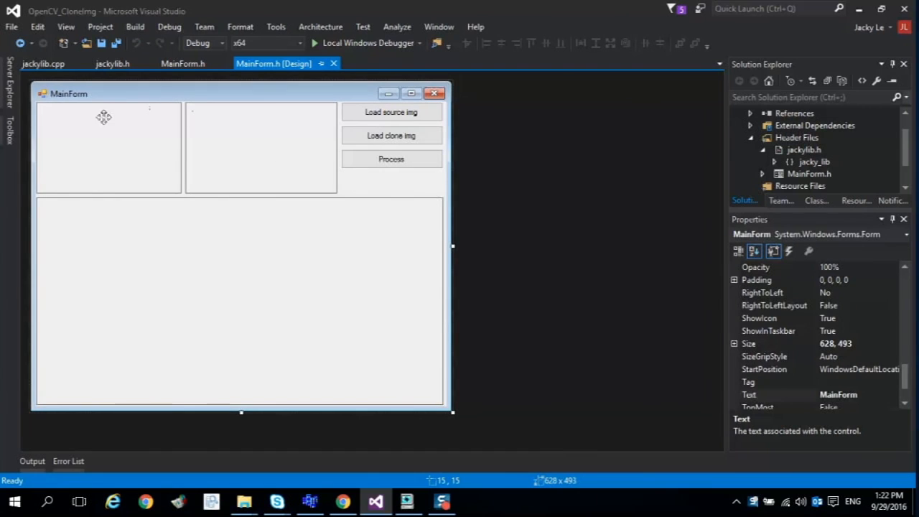
pyautogui.click(261, 147)
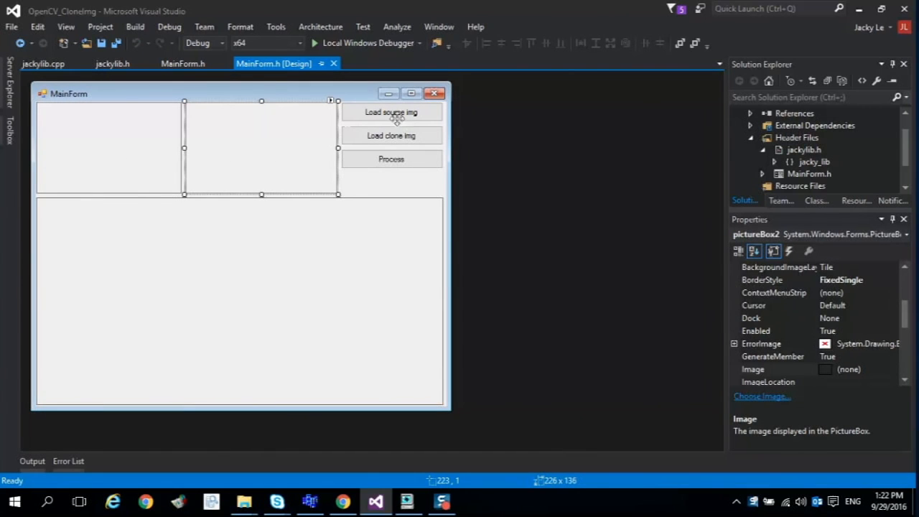
pyautogui.click(183, 63)
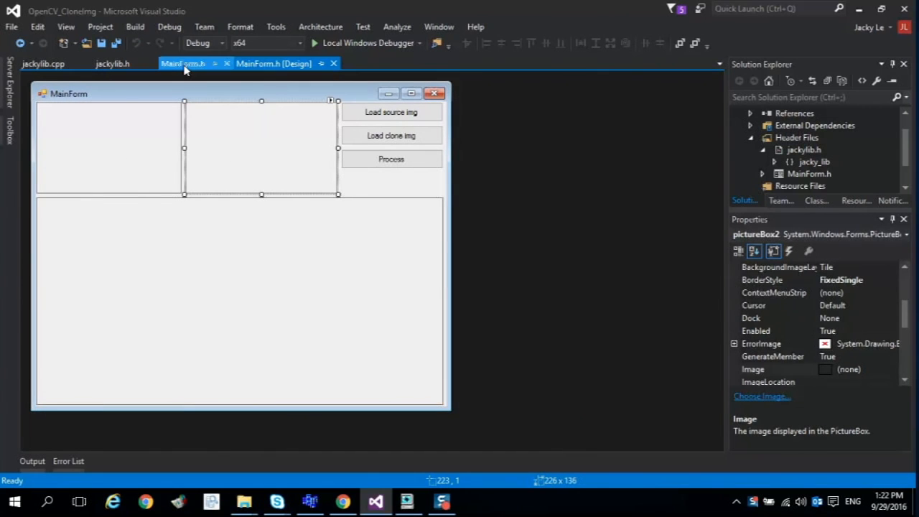
pyautogui.click(182, 63)
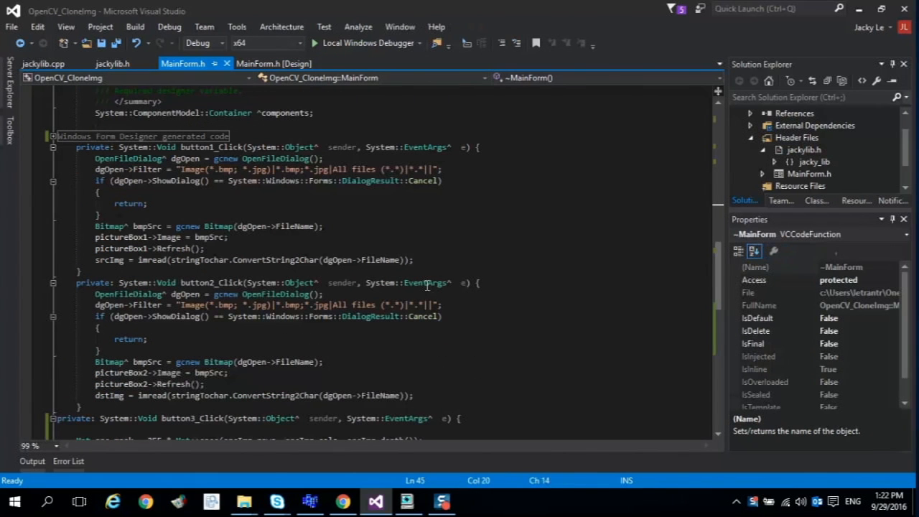
pyautogui.scroll(-3)
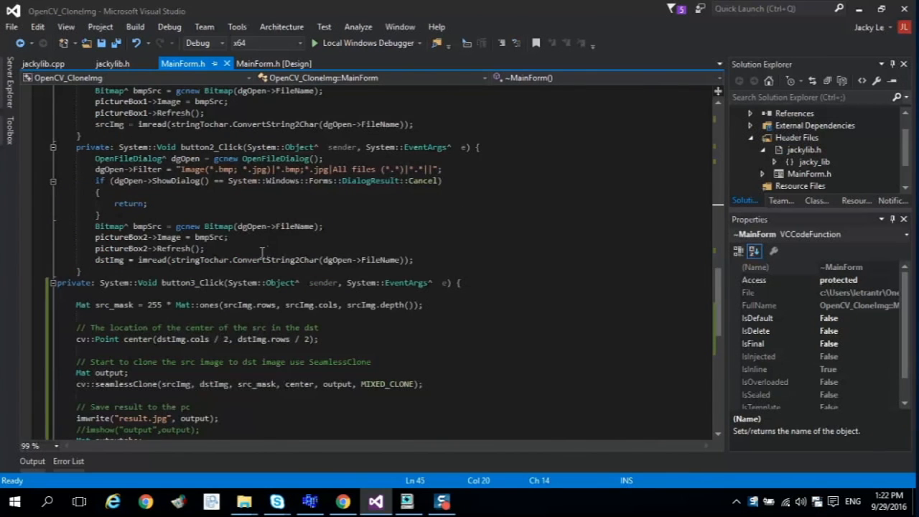
pyautogui.scroll(3)
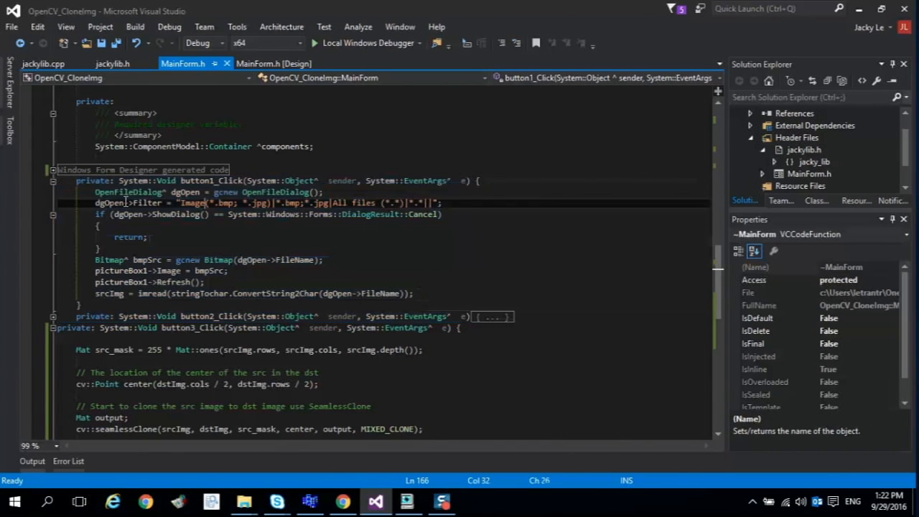
pyautogui.doubleClick(109, 294)
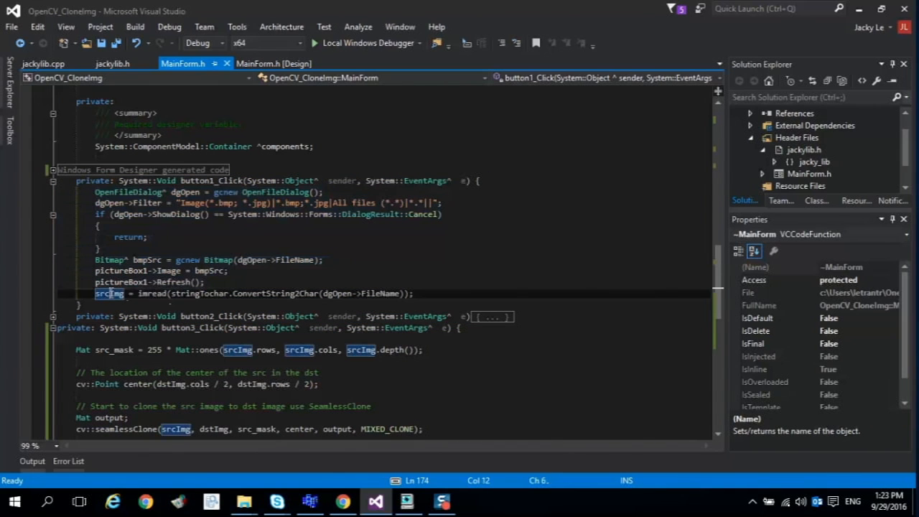
pyautogui.click(492, 316)
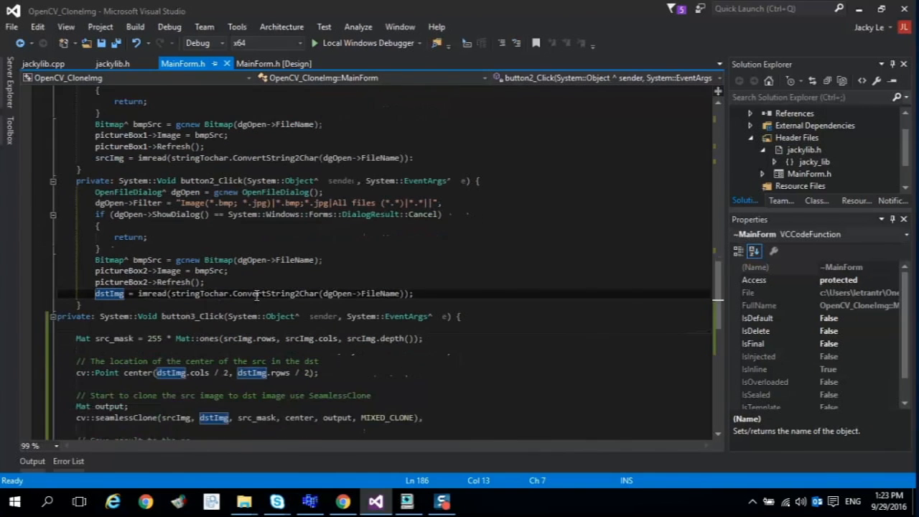
# Rerun the clone app in the Local Windows Debugger and open the Load source img picker
pyautogui.scroll(-3)
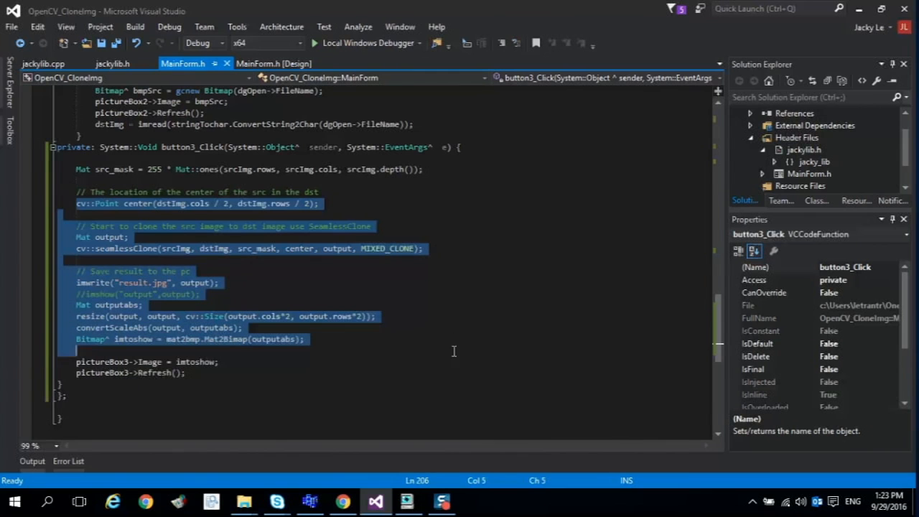
pyautogui.click(486, 249)
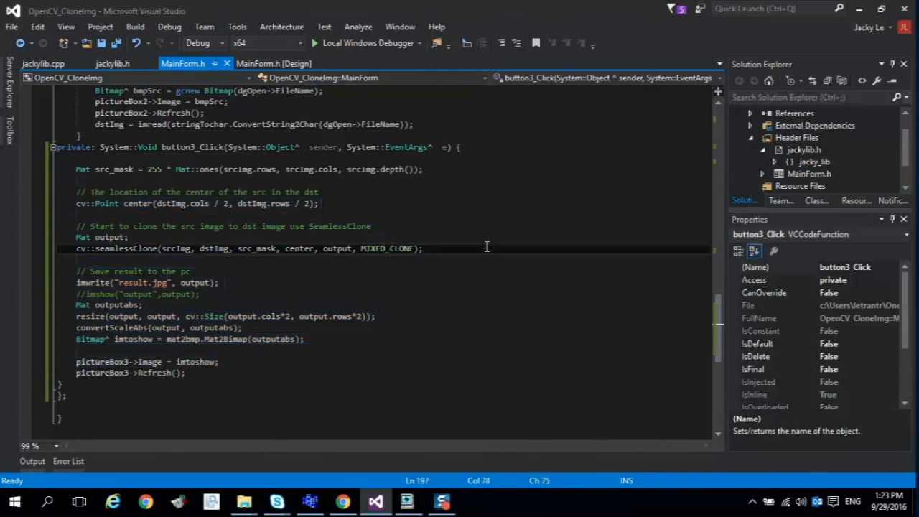
pyautogui.click(324, 43)
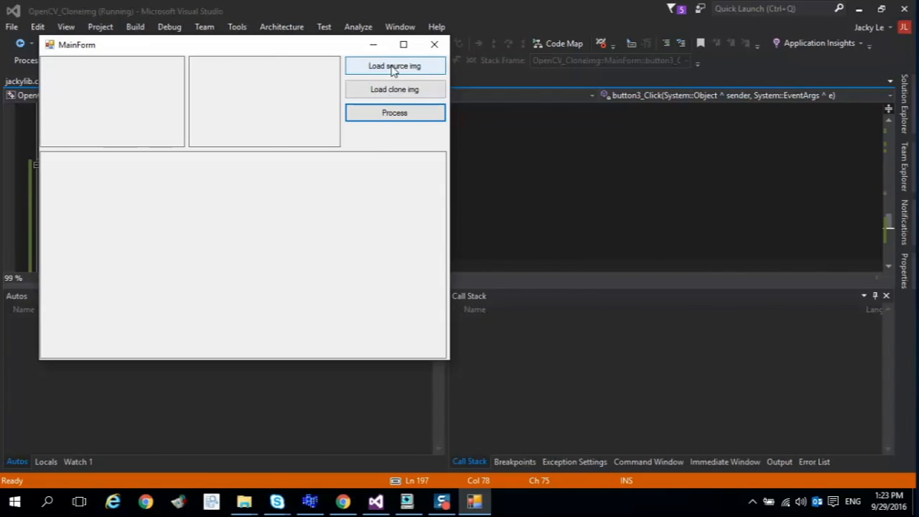
pyautogui.click(394, 66)
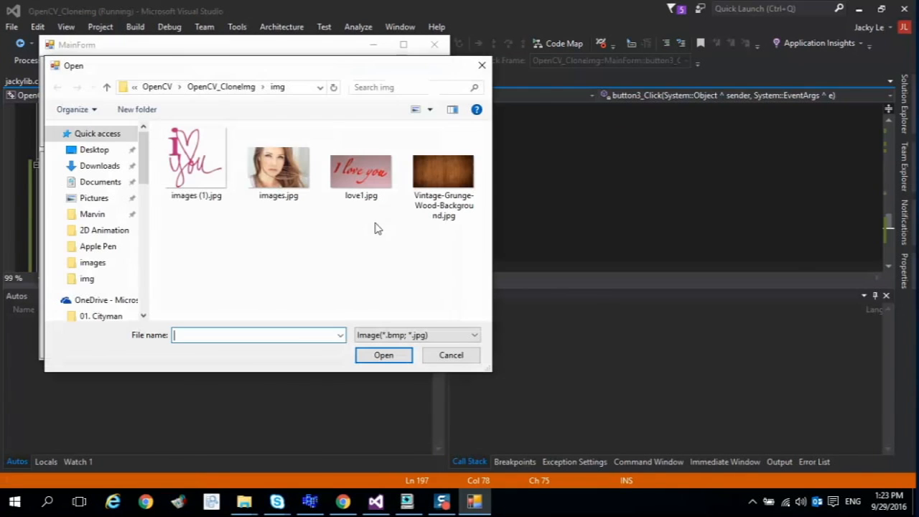